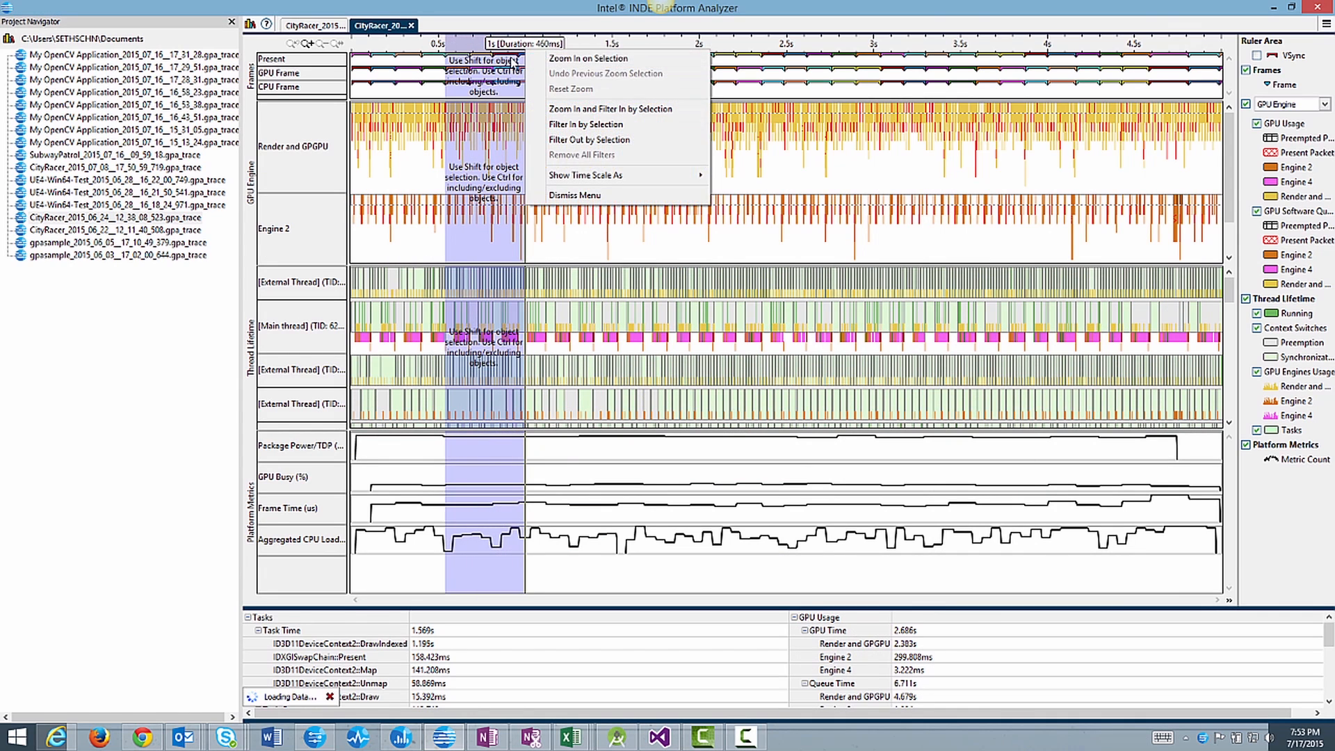
Enable the Simple Pixel Shader experiment for the selected CityRacer draw call
left_click(588, 59)
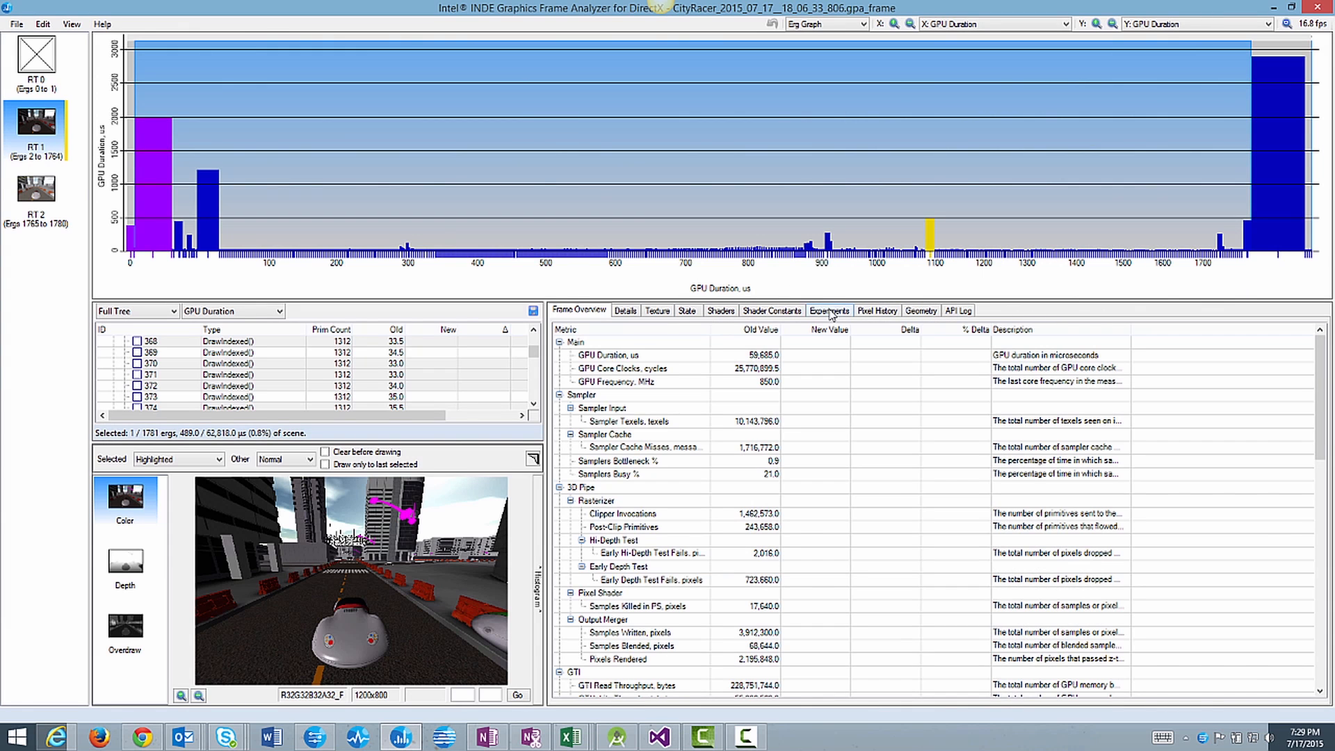
left_click(828, 310)
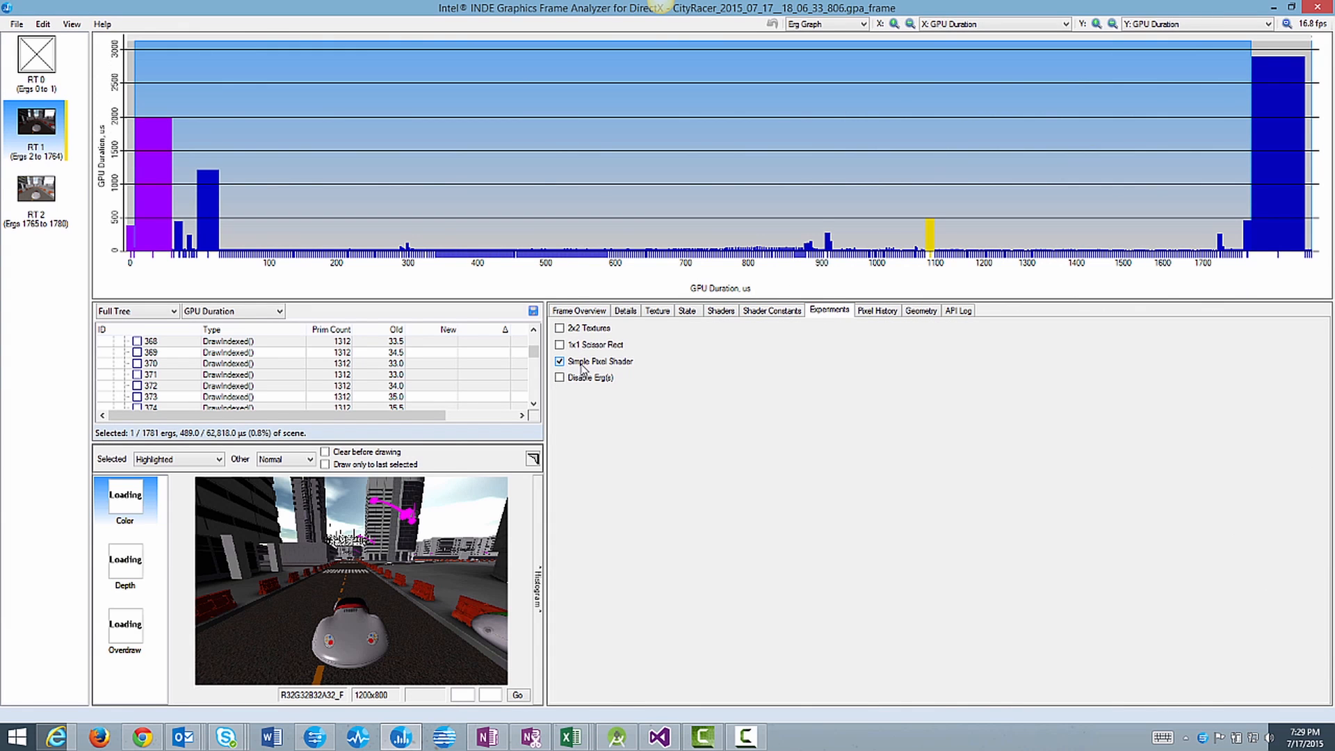